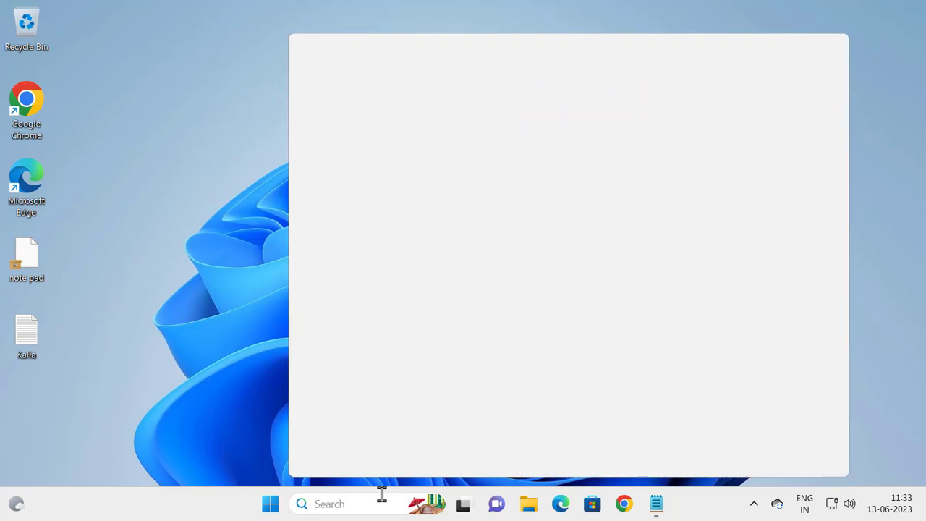
# Step: Search for 'registry Editor' in the taskbar and launch Registry Editor from the best match
pyautogui.write('registry Editor')
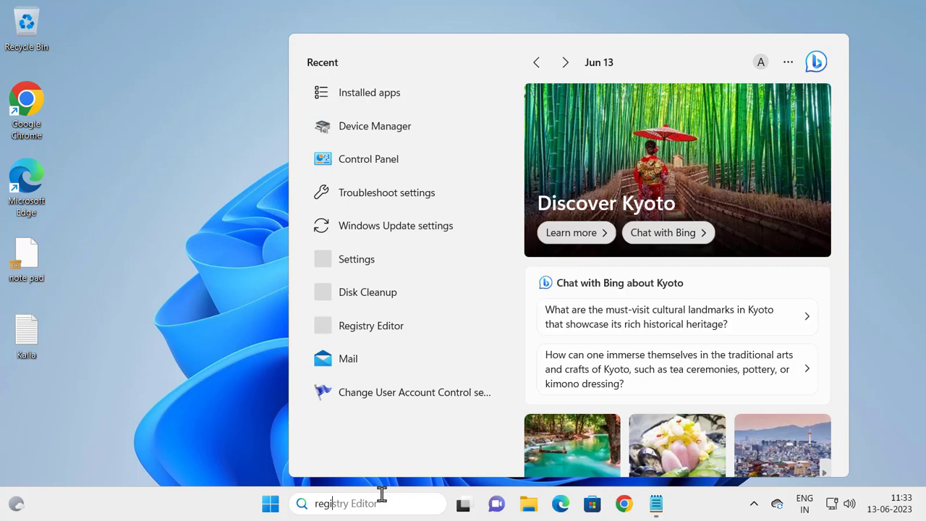
pyautogui.write('registry Editor')
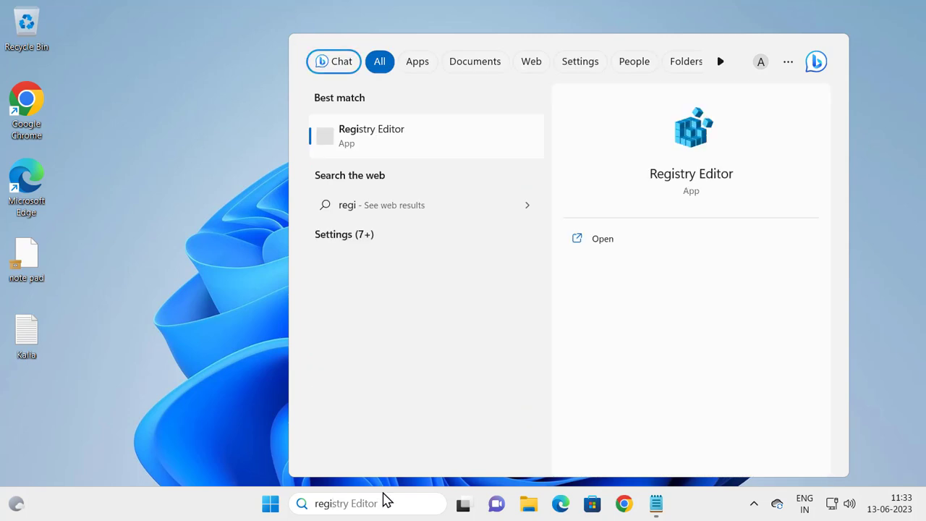
pyautogui.moveTo(429, 142)
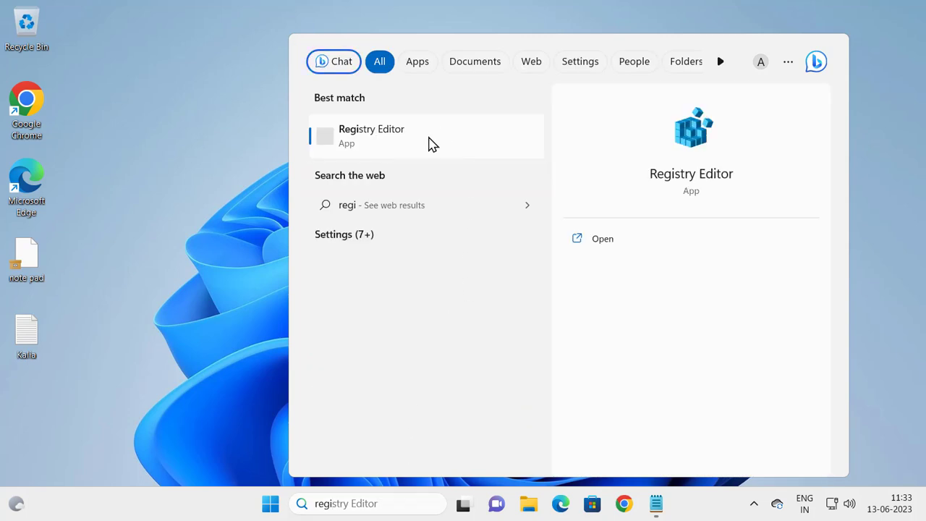
pyautogui.moveTo(411, 142)
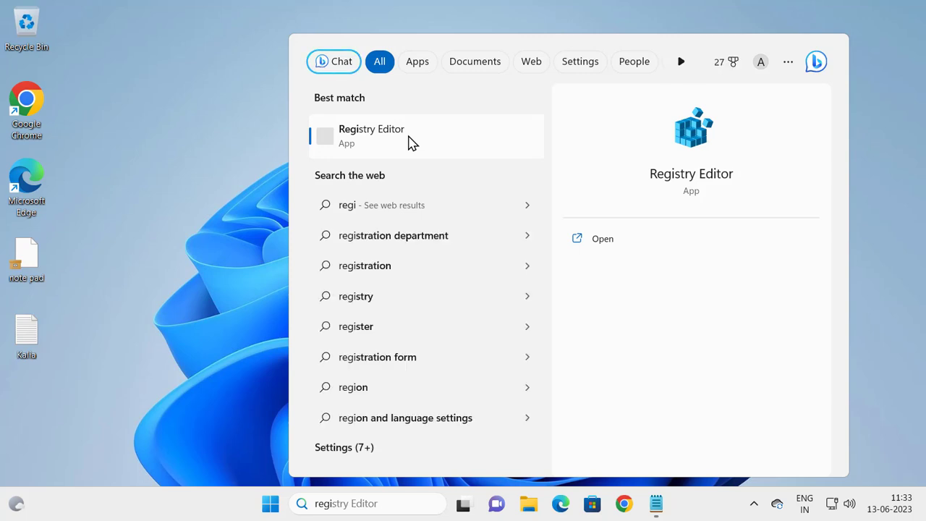
pyautogui.rightClick(372, 136)
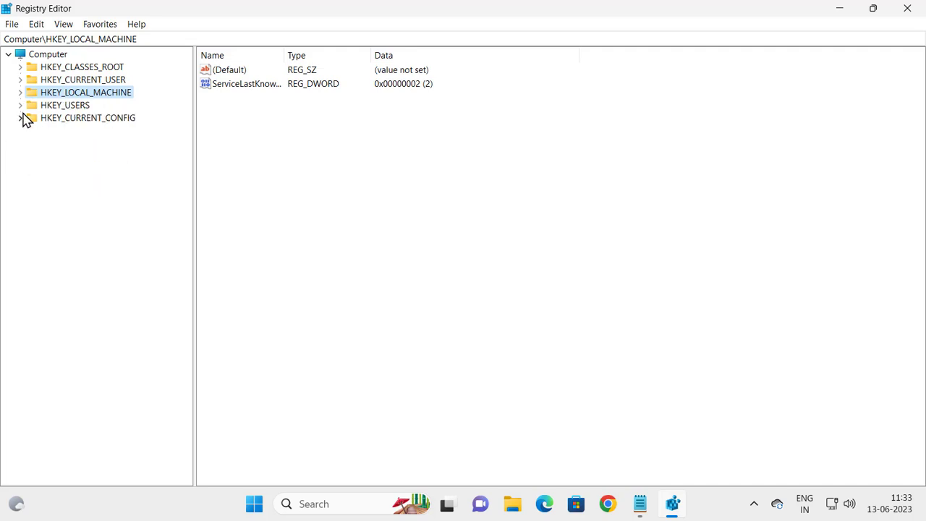
pyautogui.moveTo(44, 104)
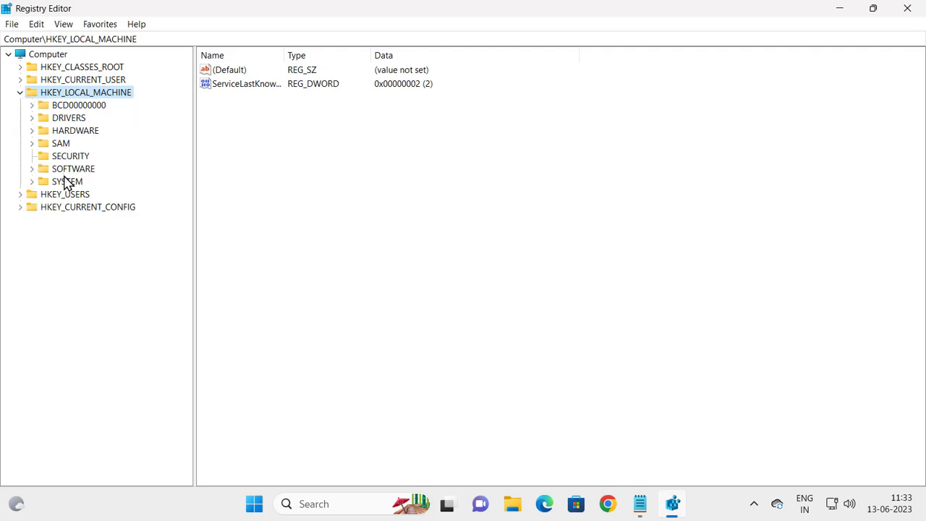
# Step: Navigate the tree to HKEY_LOCAL_MACHINE\SOFTWARE\Policies\Microsoft\Windows Defender and expand it
pyautogui.click(72, 169)
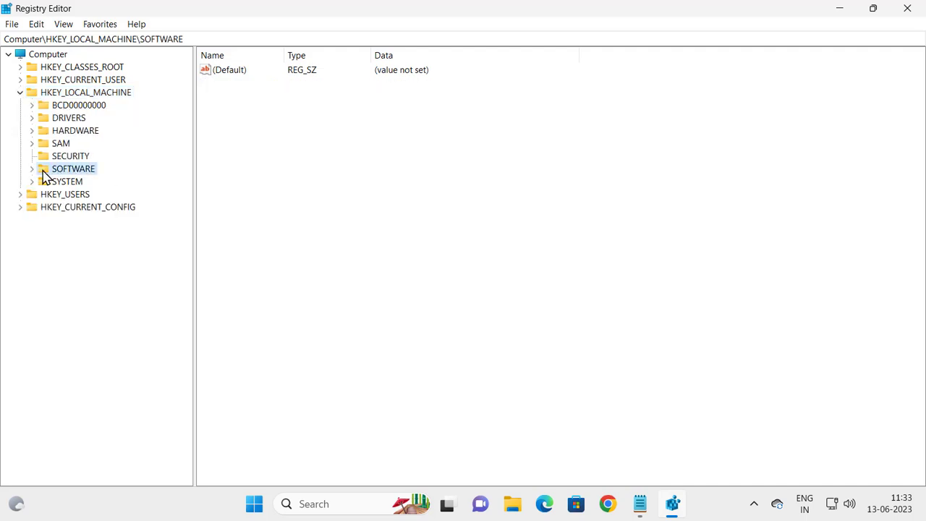
pyautogui.click(32, 169)
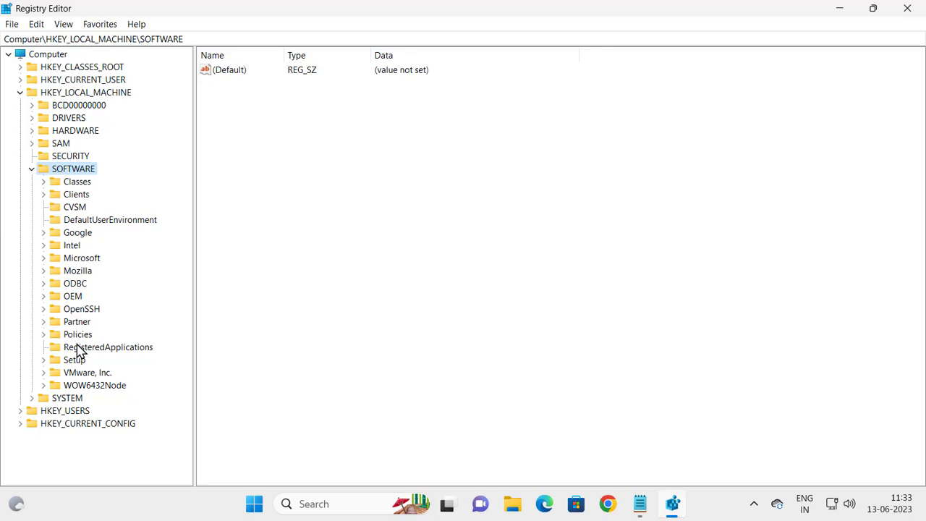
pyautogui.click(77, 334)
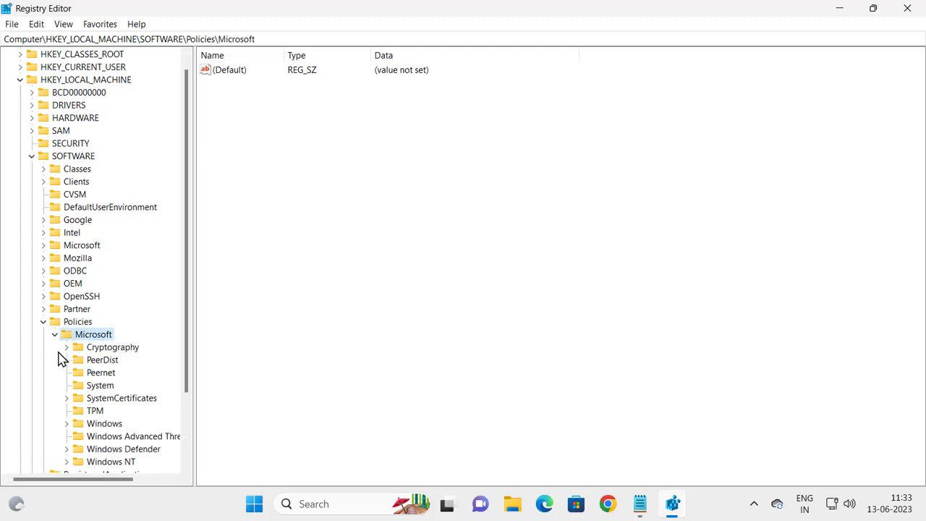
pyautogui.scroll(-3)
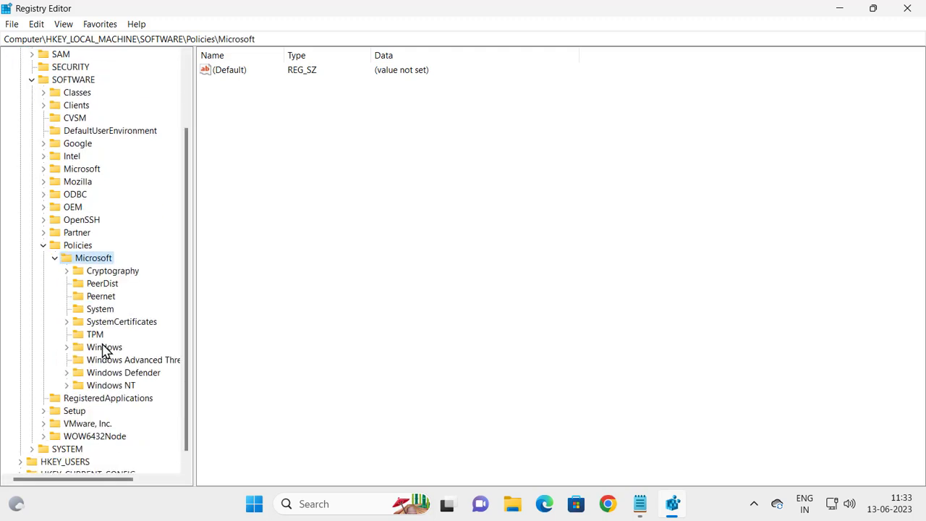
pyautogui.click(123, 372)
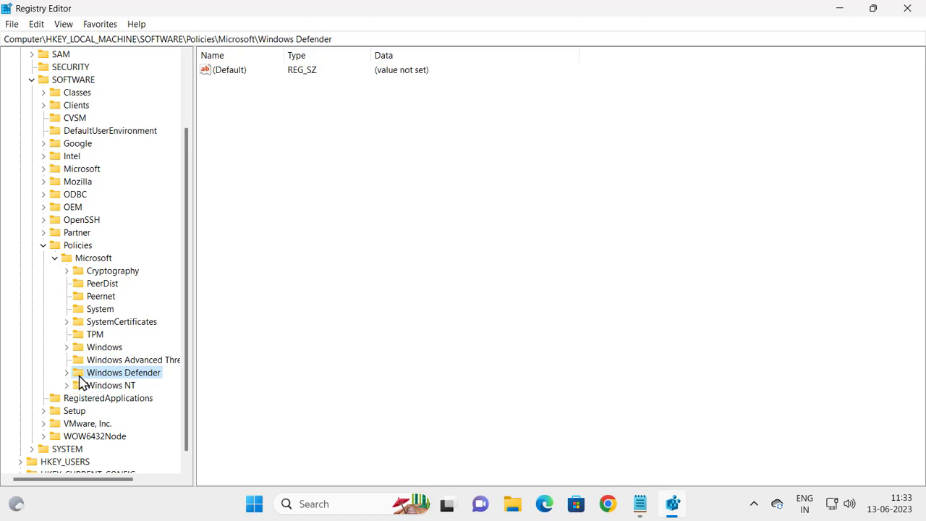
pyautogui.click(66, 372)
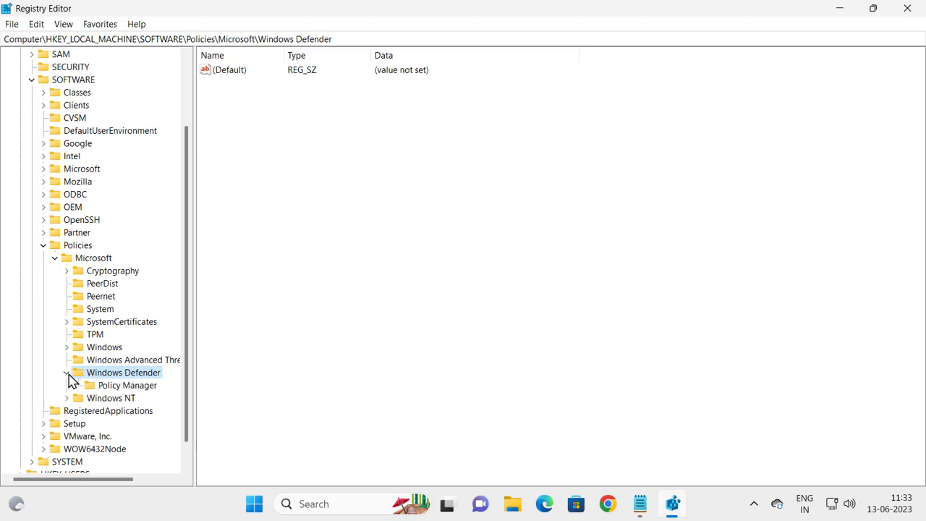
pyautogui.click(66, 372)
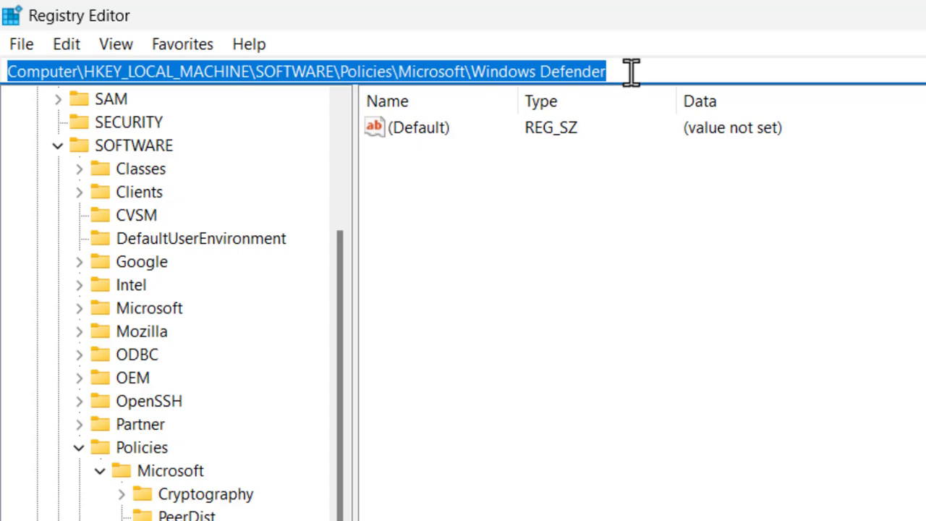
pyautogui.moveTo(629, 71)
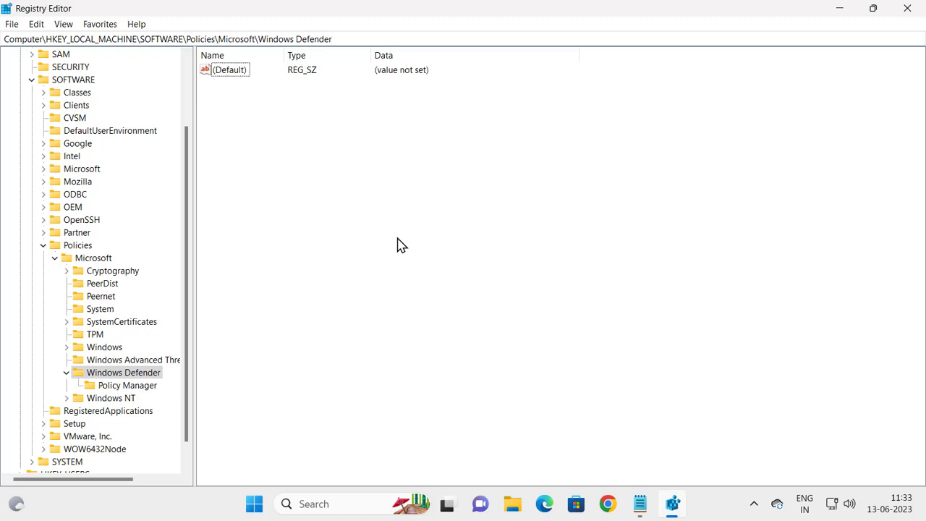
pyautogui.moveTo(525, 240)
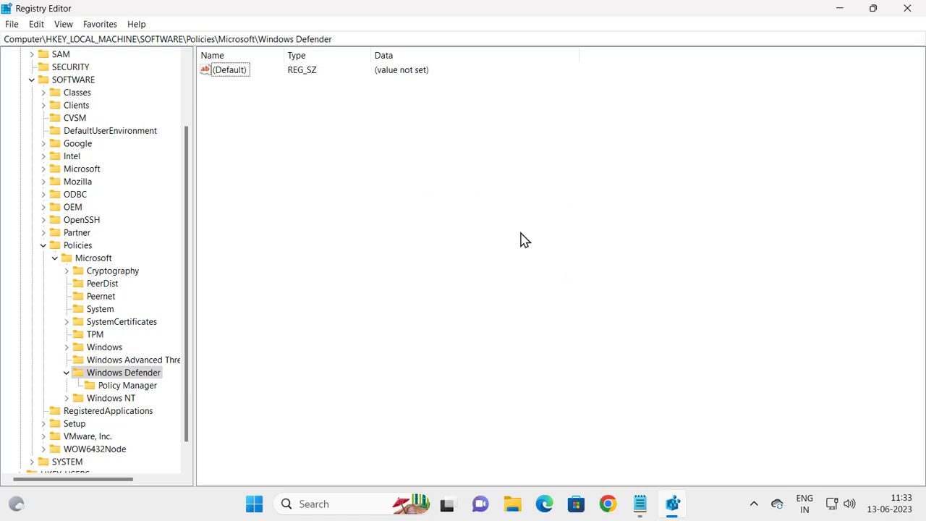
# Step: Create a new DWORD (32-bit) Value in the Windows Defender key's right pane
pyautogui.rightClick(524, 242)
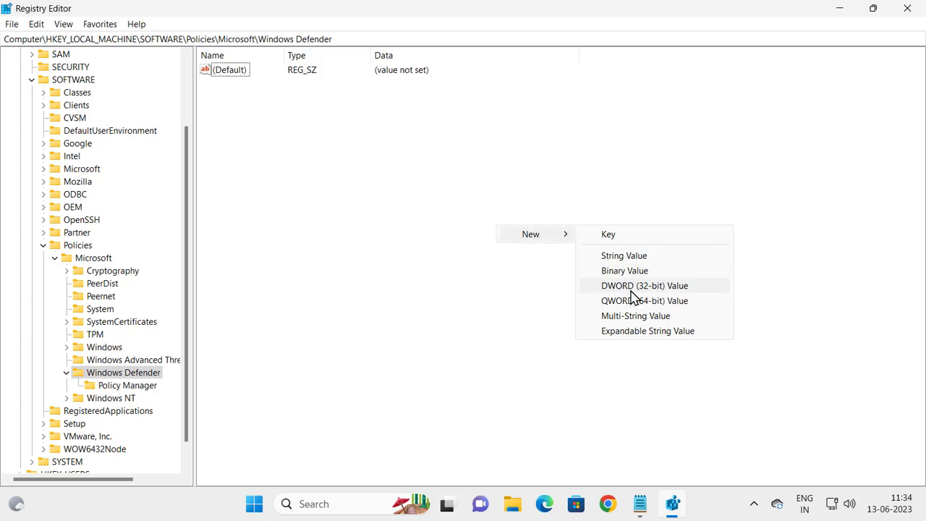
pyautogui.click(644, 285)
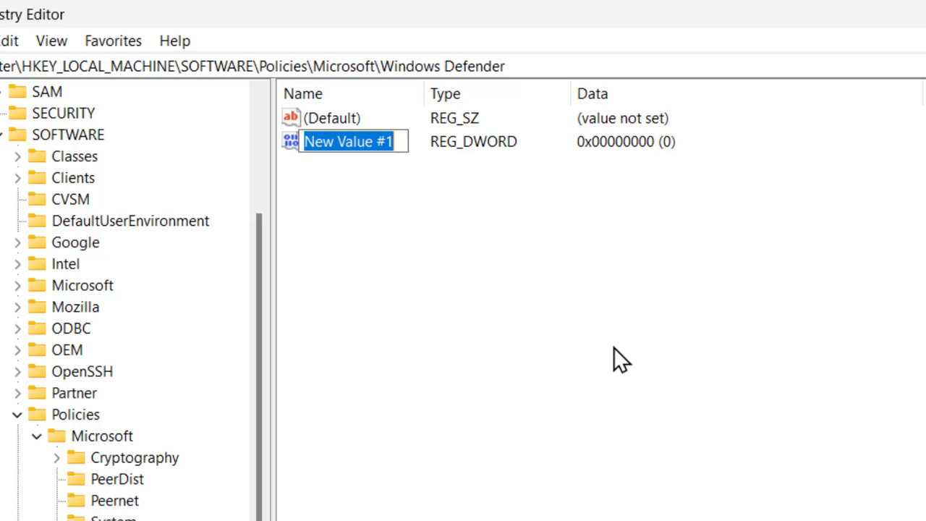
pyautogui.moveTo(430, 208)
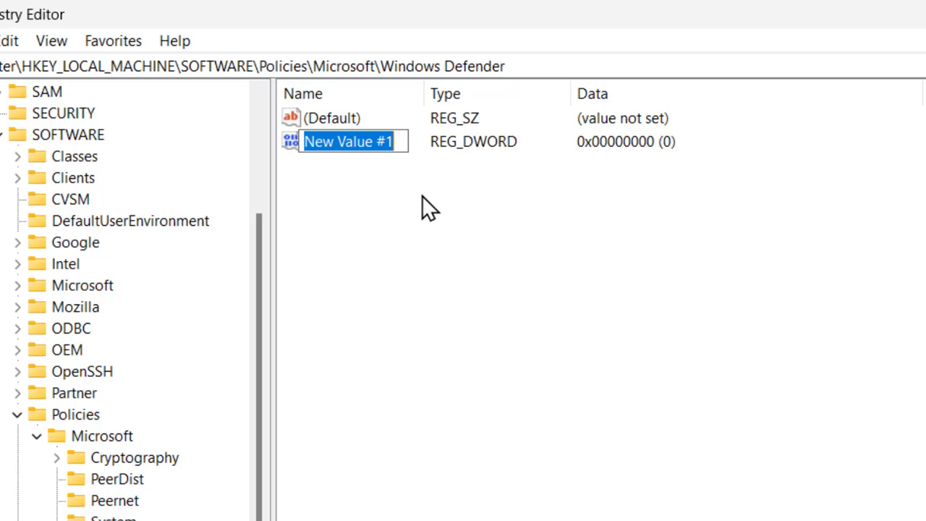
# Step: Name the new value DisableAntiSpyware and bring up its Edit DWORD dialog showing data 0
pyautogui.write('Disa')
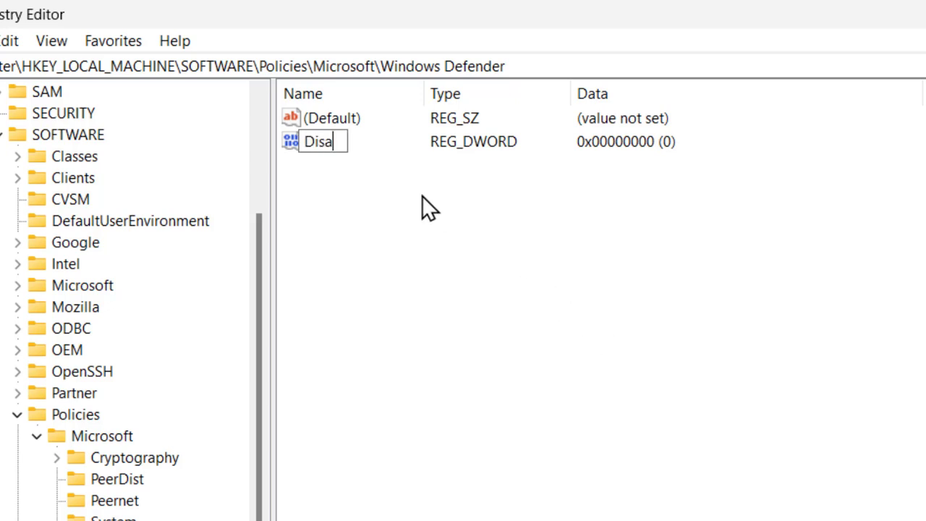
pyautogui.write('ble')
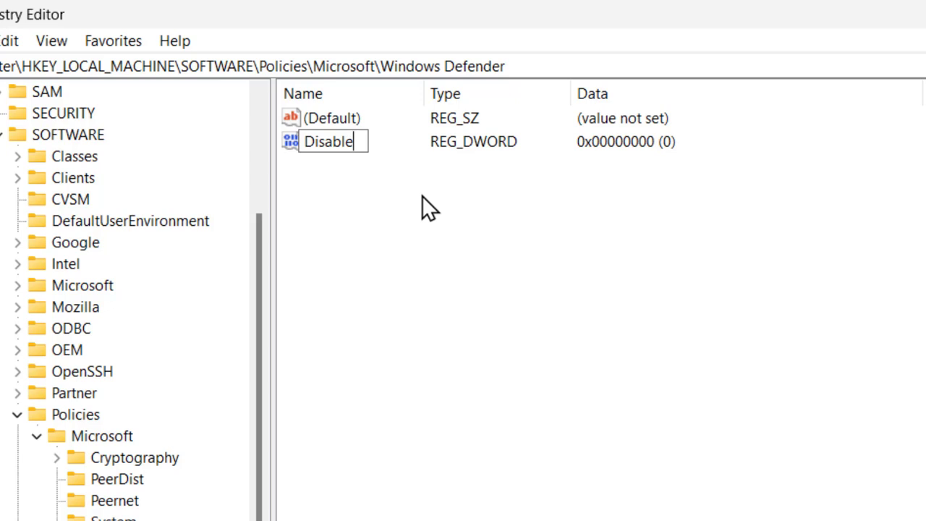
pyautogui.write('At')
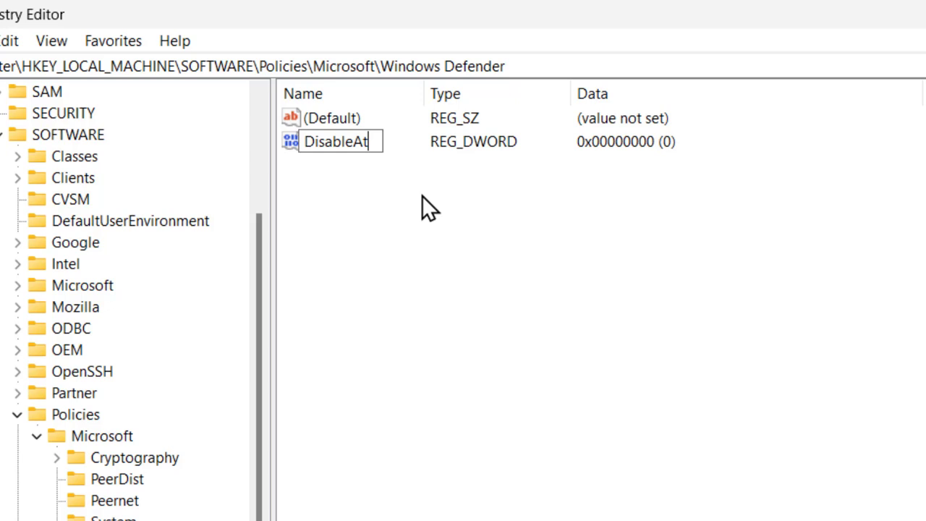
pyautogui.write('i')
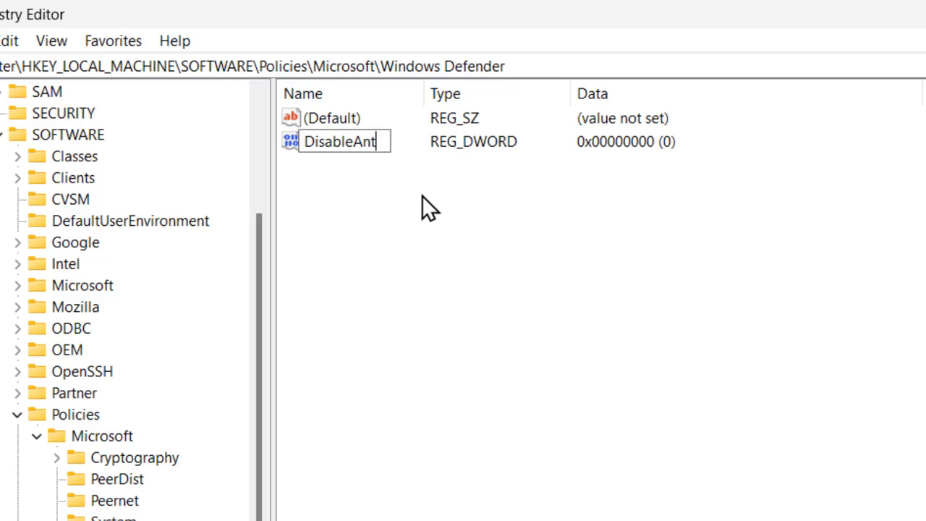
pyautogui.write('i')
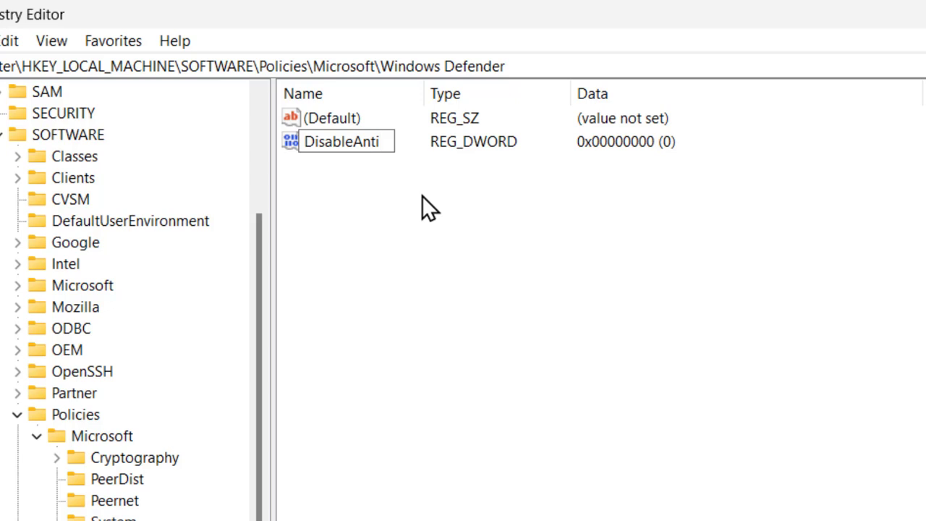
pyautogui.write('Sp')
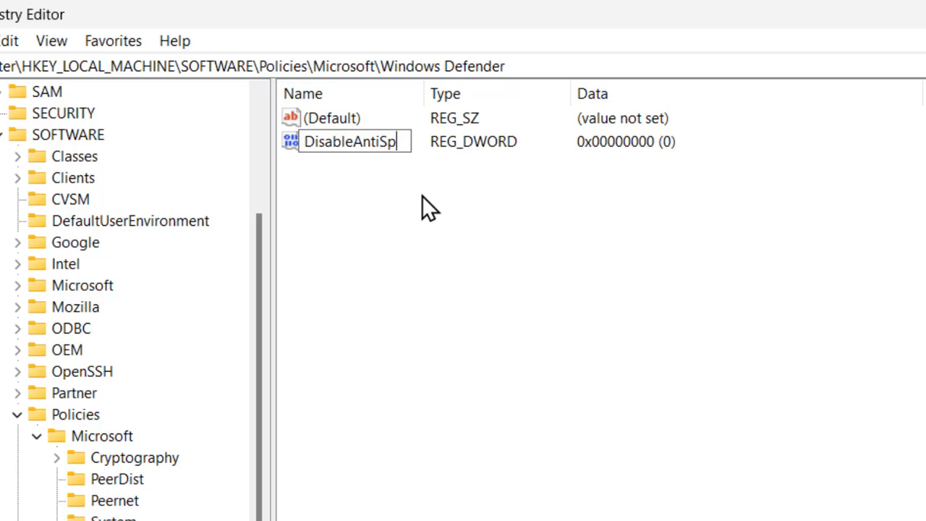
pyautogui.write('y')
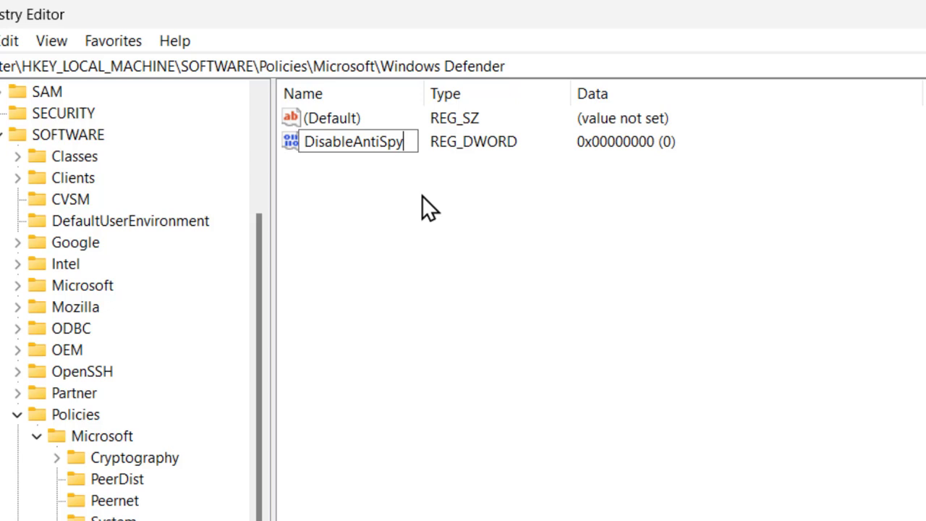
pyautogui.write('war')
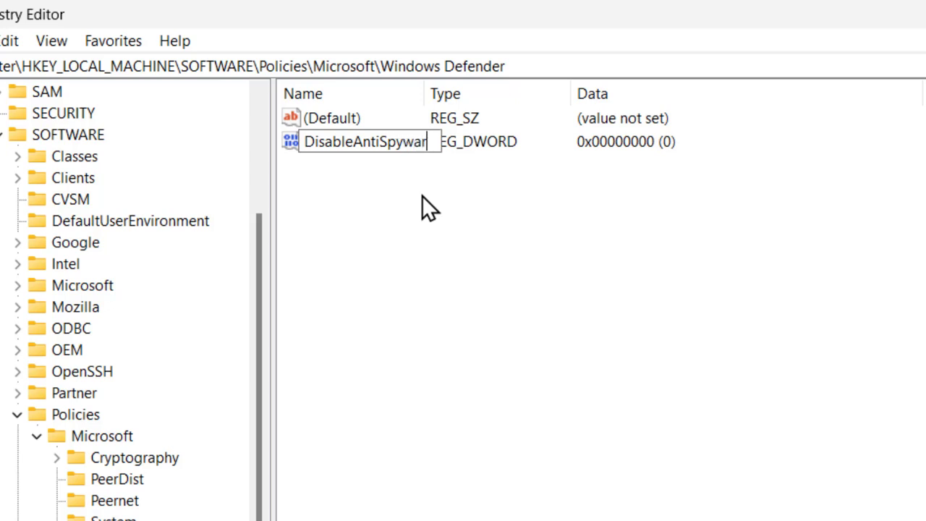
pyautogui.write('e')
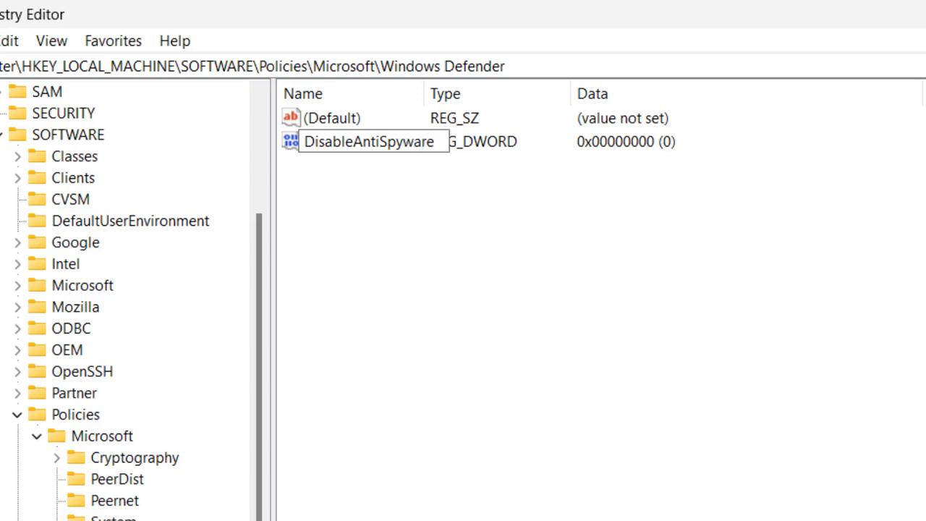
pyautogui.moveTo(401, 170)
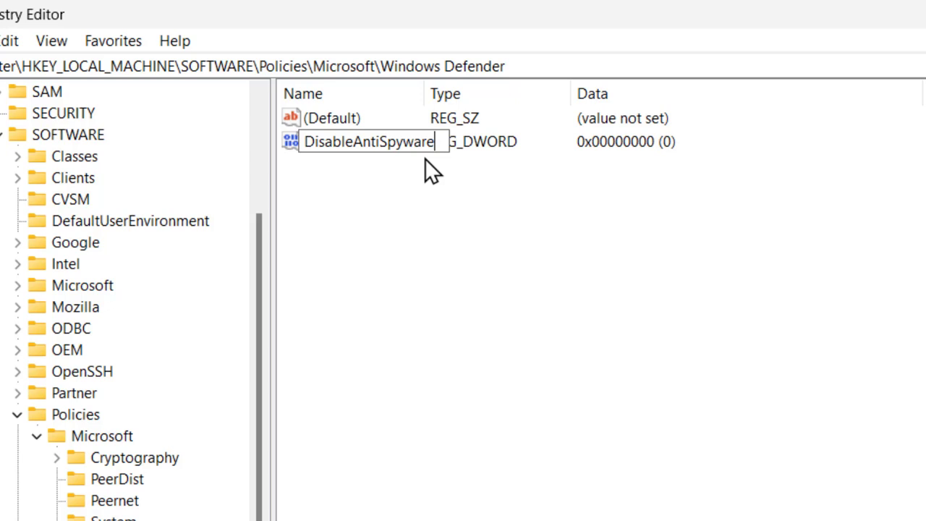
pyautogui.moveTo(372, 174)
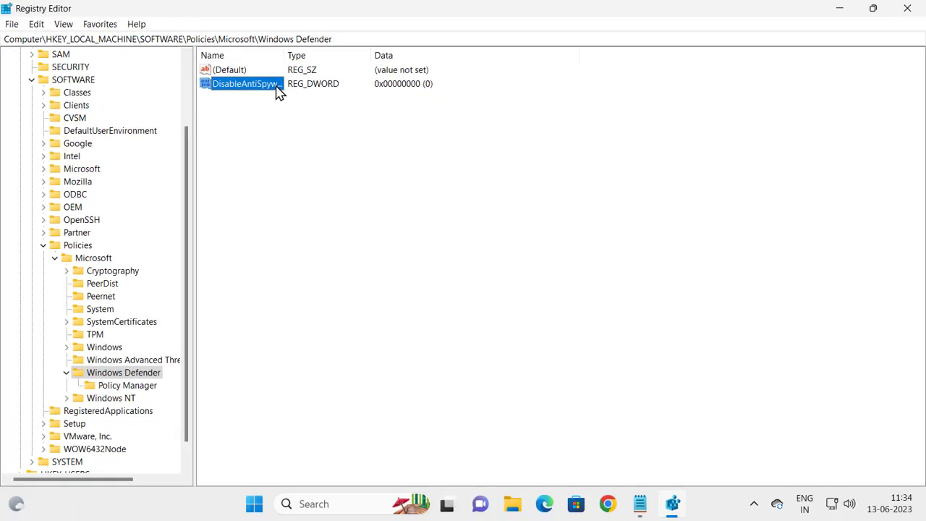
pyautogui.doubleClick(244, 83)
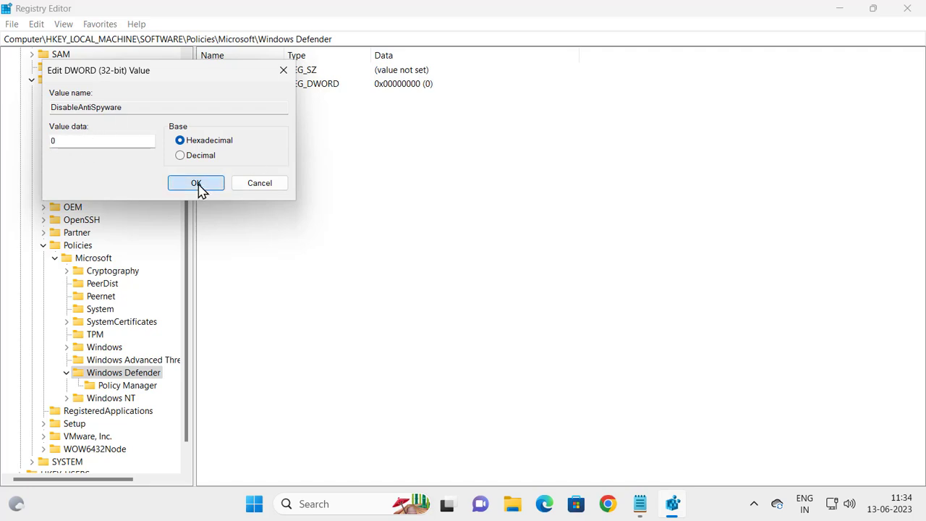
# Step: Confirm DisableAntiSpyware's data 0 and create a second DWORD (32-bit) Value
pyautogui.click(195, 183)
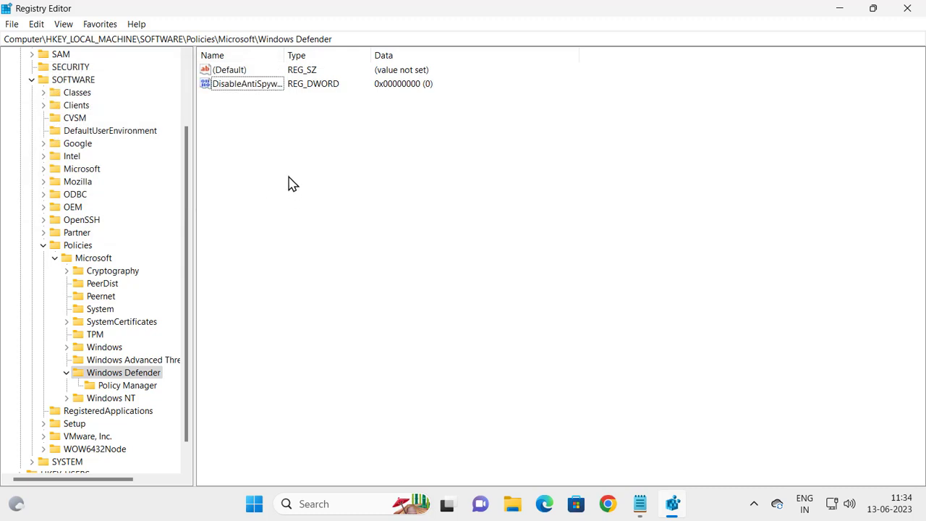
pyautogui.moveTo(455, 189)
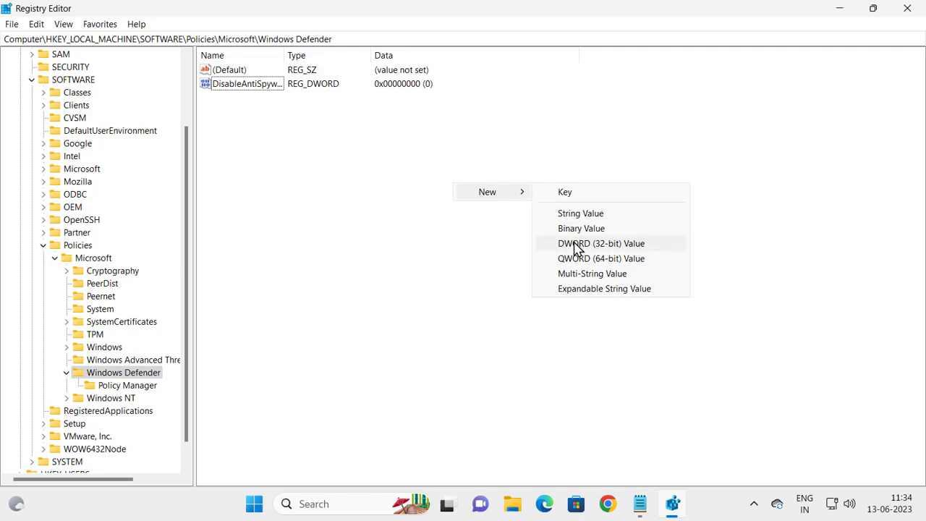
pyautogui.click(602, 243)
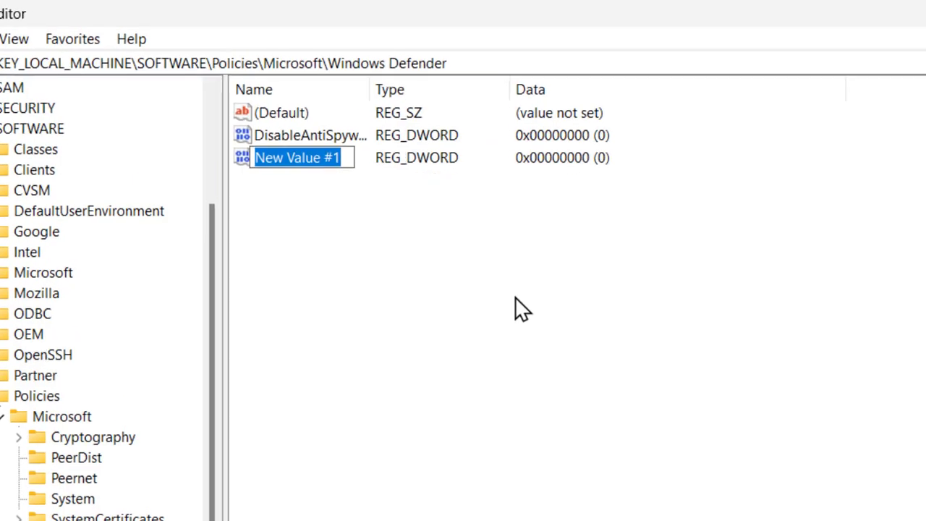
# Step: Enter DisableRealtimeMonitoring as the second value's name
pyautogui.write('Di')
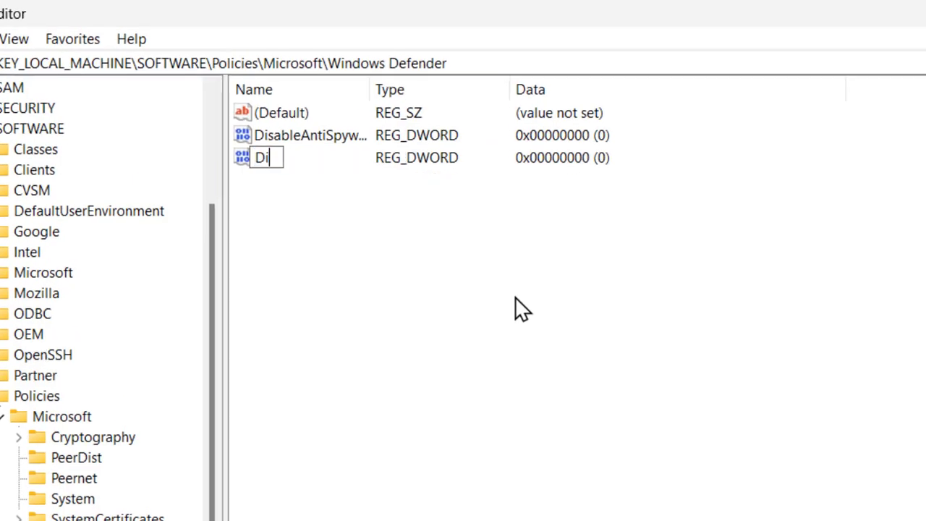
pyautogui.write('sa')
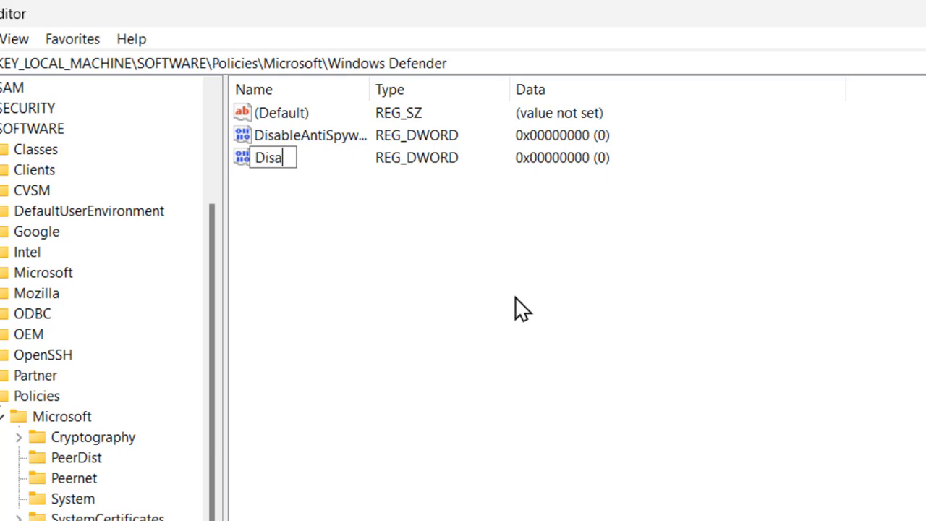
pyautogui.write('ble')
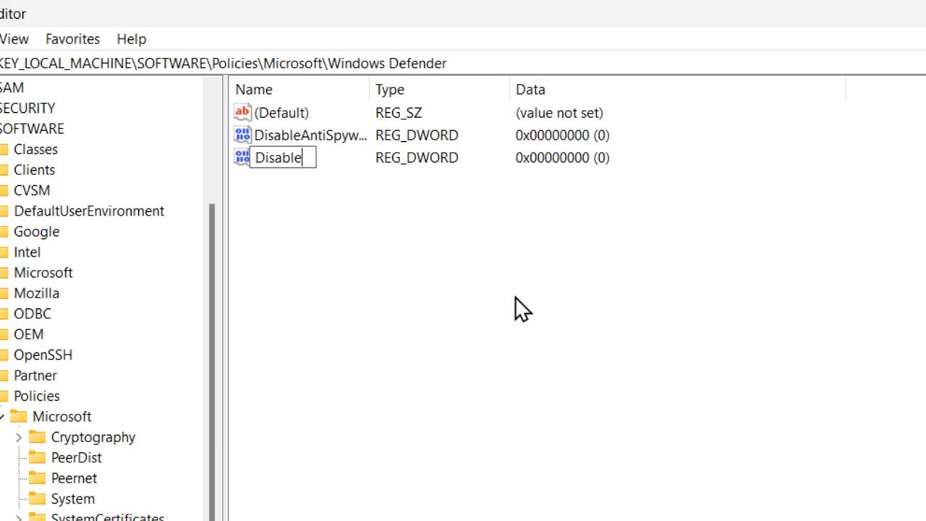
pyautogui.write('R')
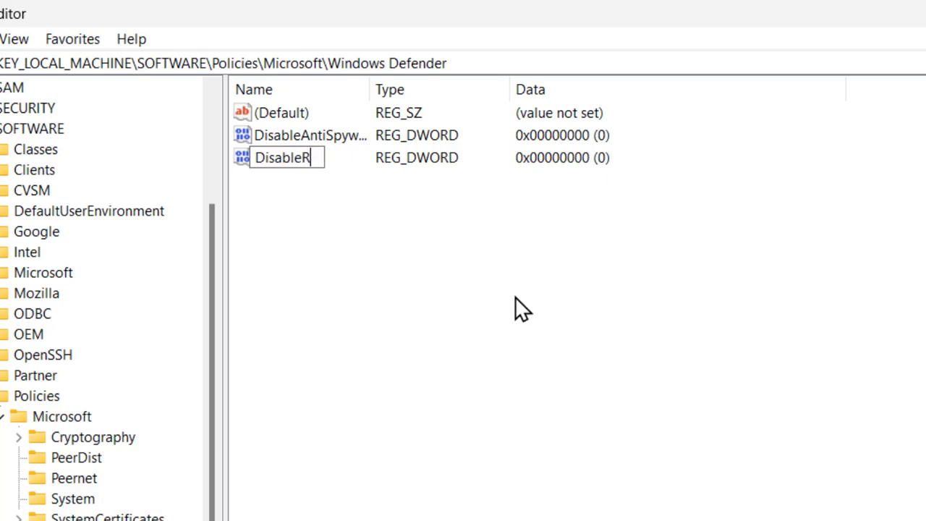
pyautogui.write('ea')
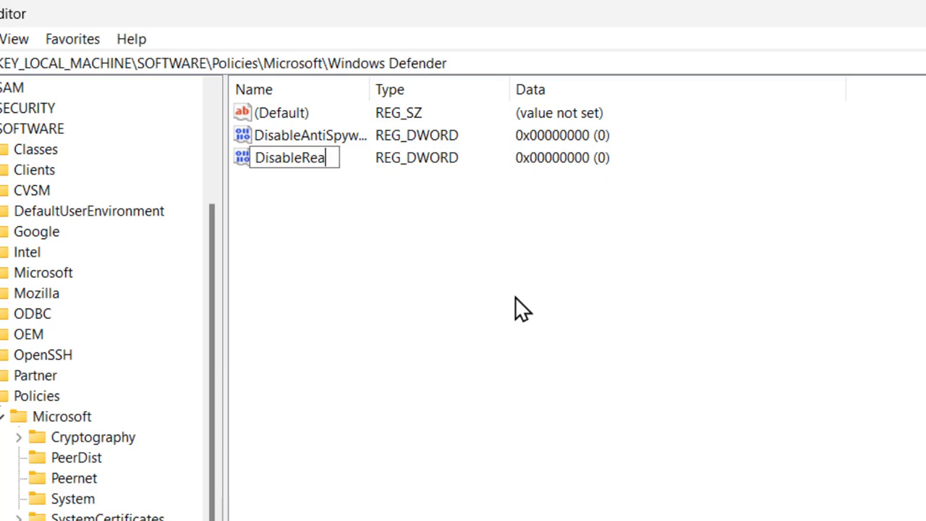
pyautogui.write('lti')
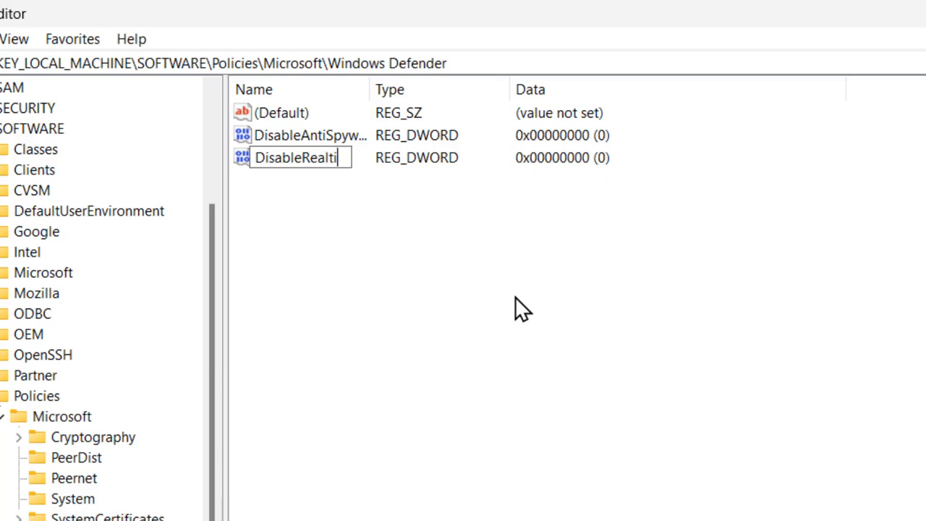
pyautogui.write('meMonito')
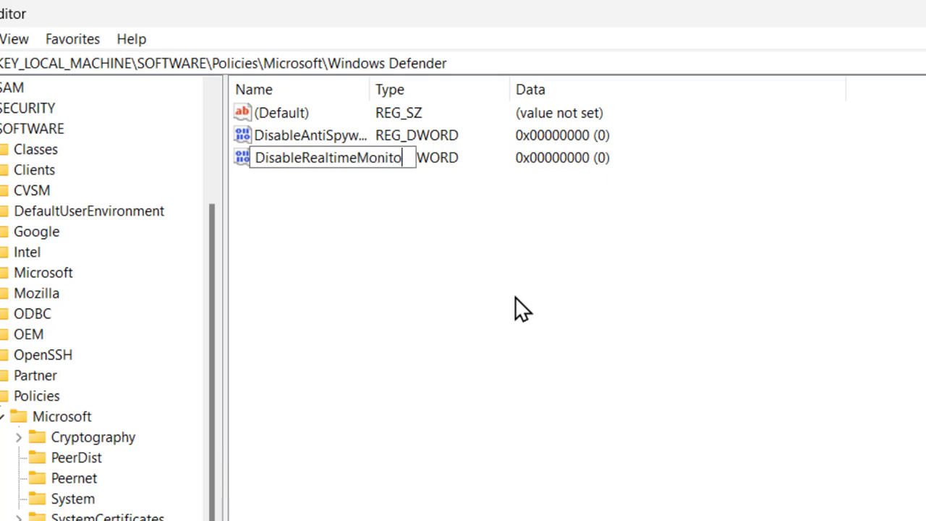
pyautogui.write('ring')
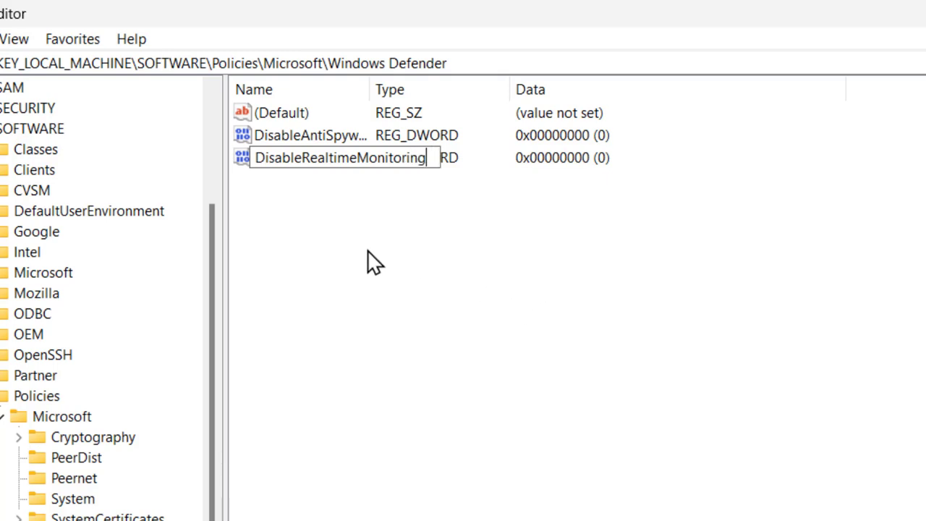
pyautogui.moveTo(375, 185)
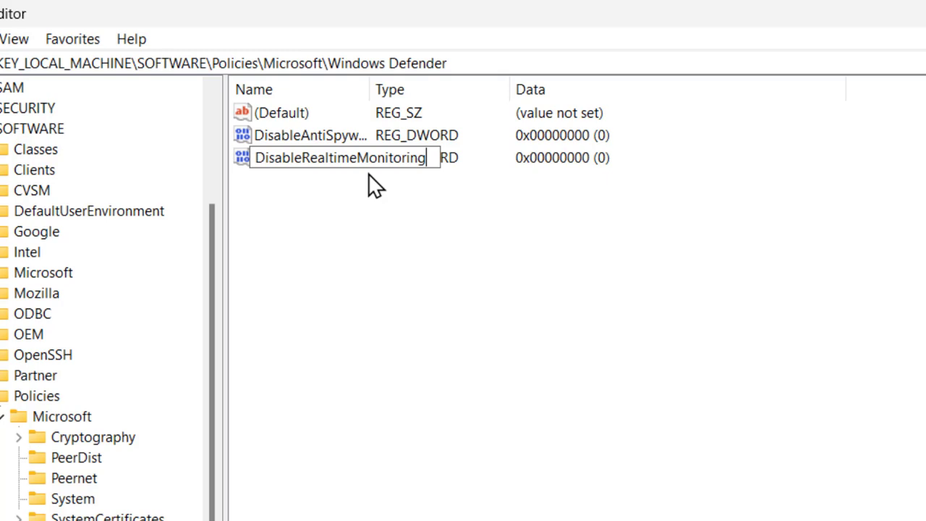
pyautogui.moveTo(461, 178)
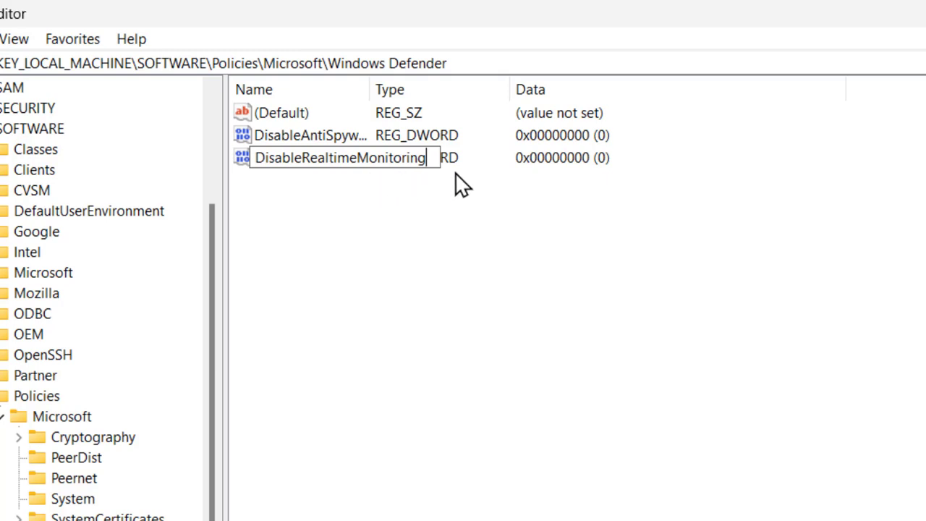
pyautogui.moveTo(430, 192)
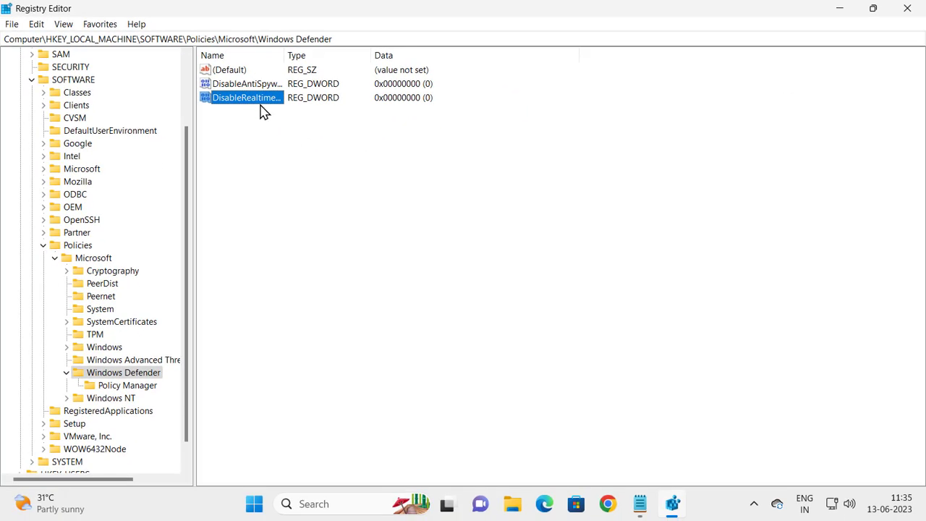
# Step: Confirm DisableRealtimeMonitoring's value data as 0 in its edit dialog
pyautogui.doubleClick(244, 97)
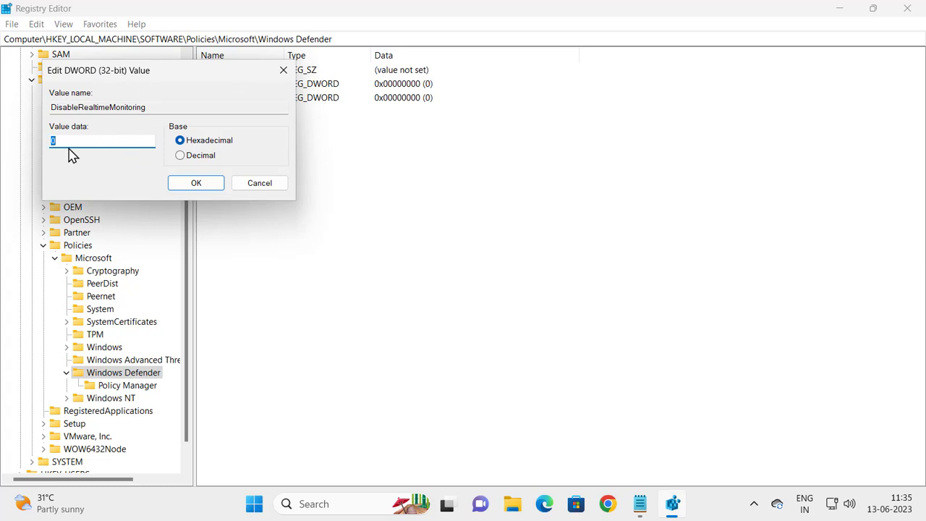
pyautogui.click(196, 183)
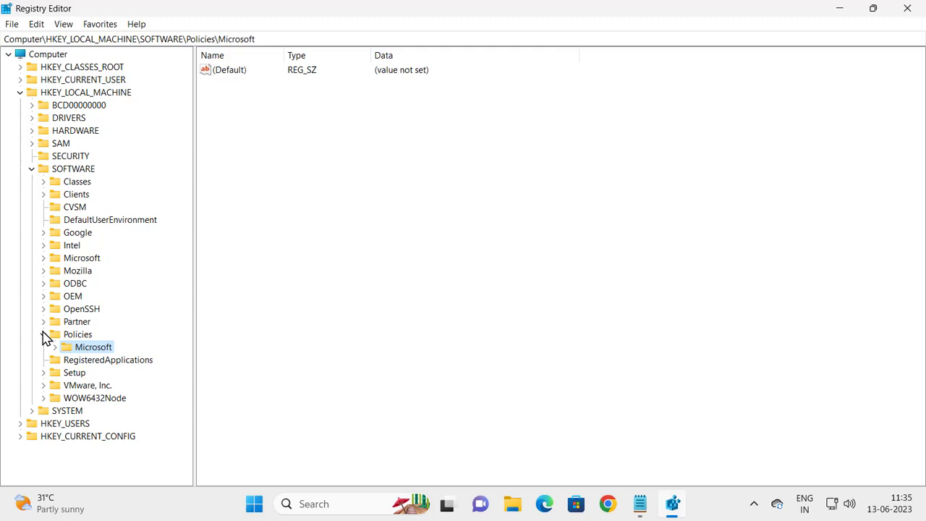
# Step: Close Registry Editor, leaving the desktop showing
pyautogui.click(32, 169)
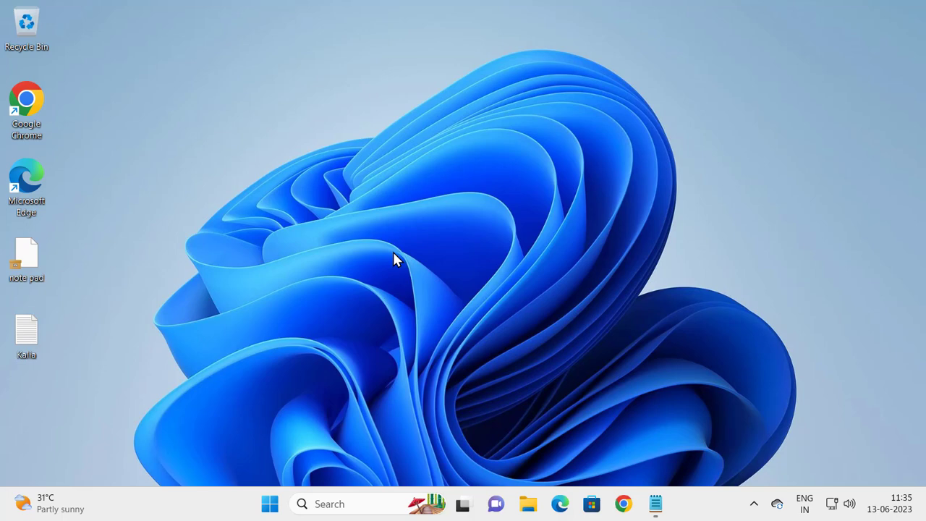
pyautogui.moveTo(396, 276)
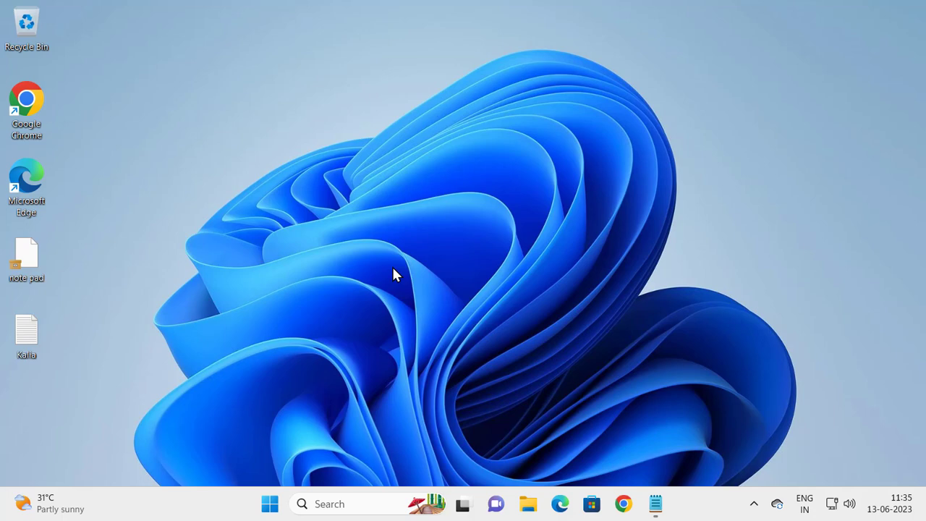
pyautogui.moveTo(438, 401)
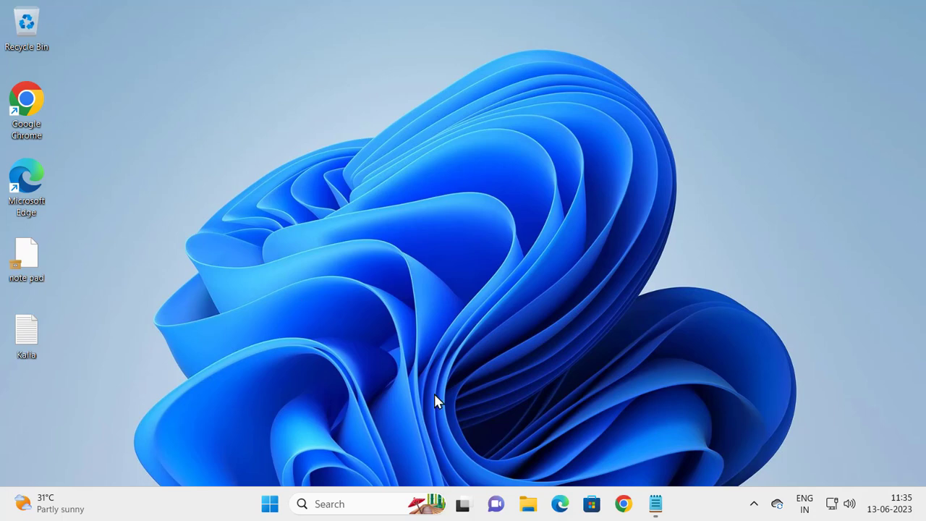
pyautogui.moveTo(365, 418)
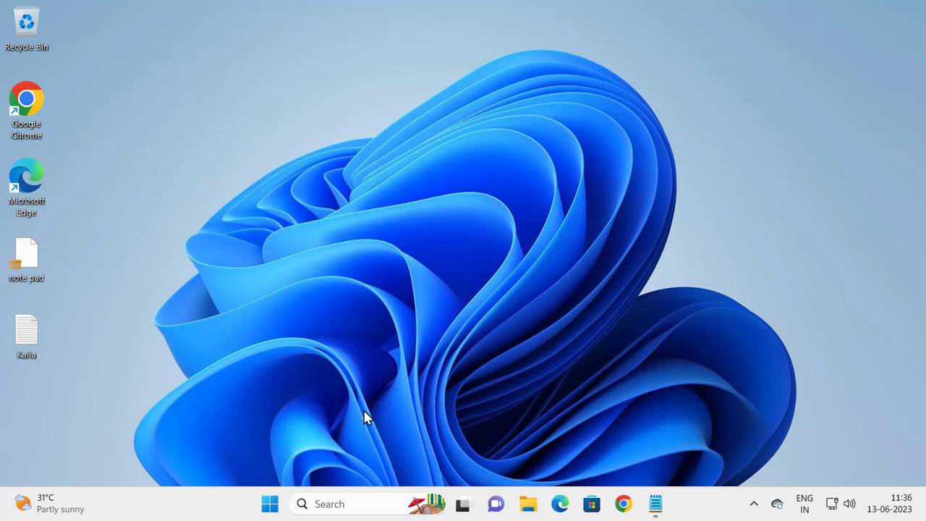
# Step: Search for powershell and run Windows PowerShell as administrator, approving UAC
pyautogui.click(329, 504)
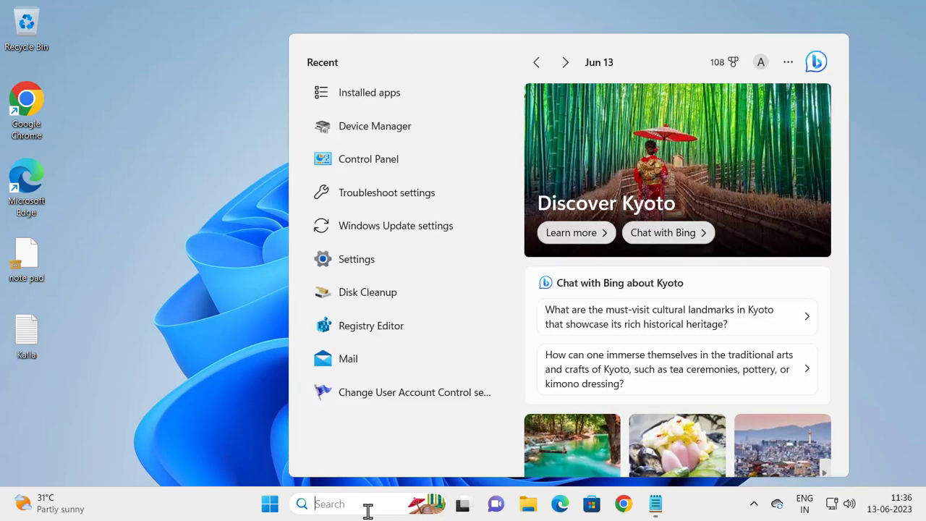
pyautogui.write('powers')
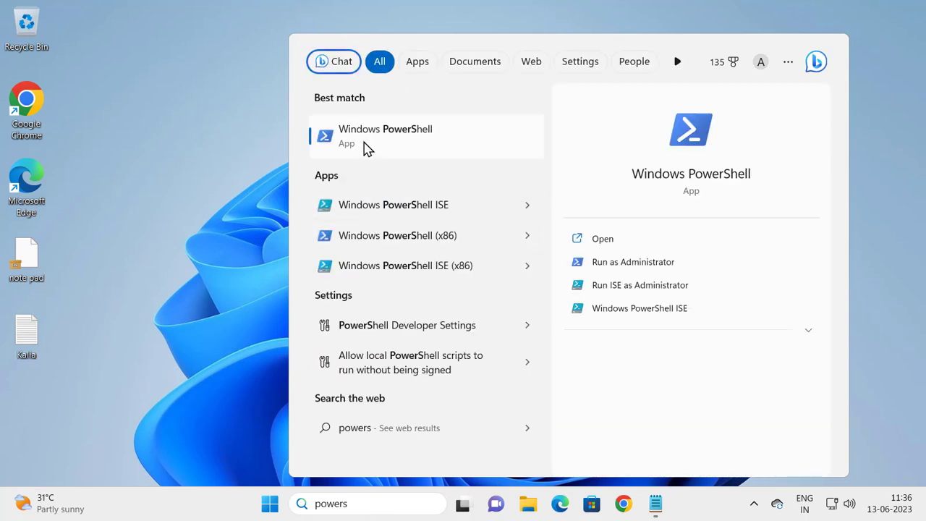
pyautogui.rightClick(385, 136)
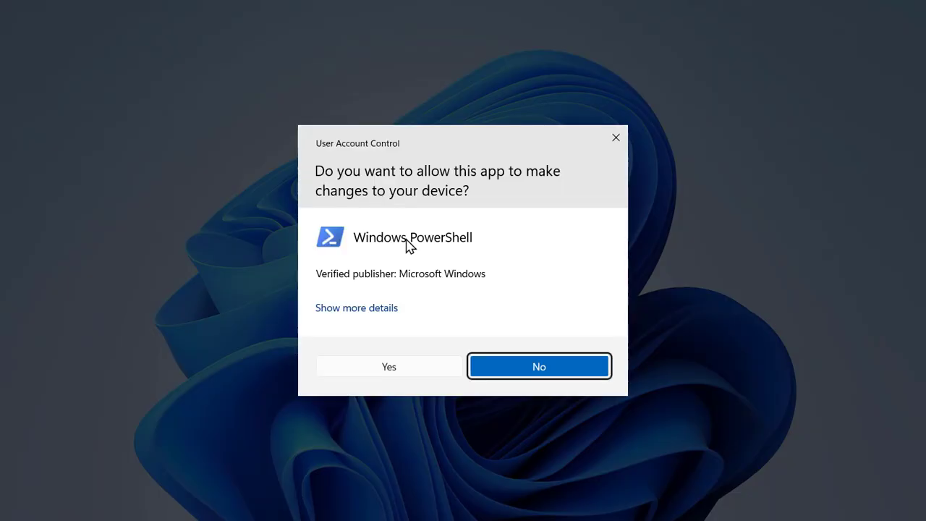
pyautogui.click(388, 366)
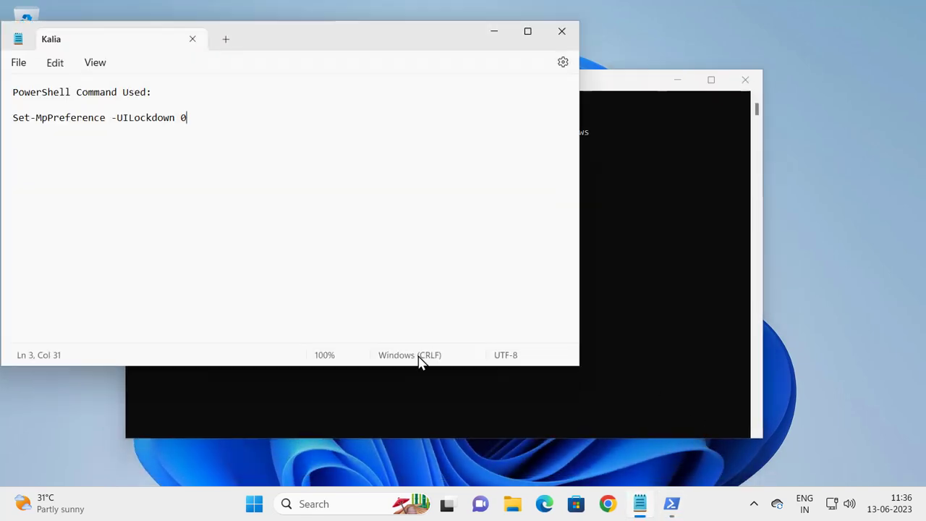
# Step: Paste Set-MpPreference -UILockdown 0 from Notepad into PowerShell, run it, and close the console
pyautogui.tripleClick(99, 118)
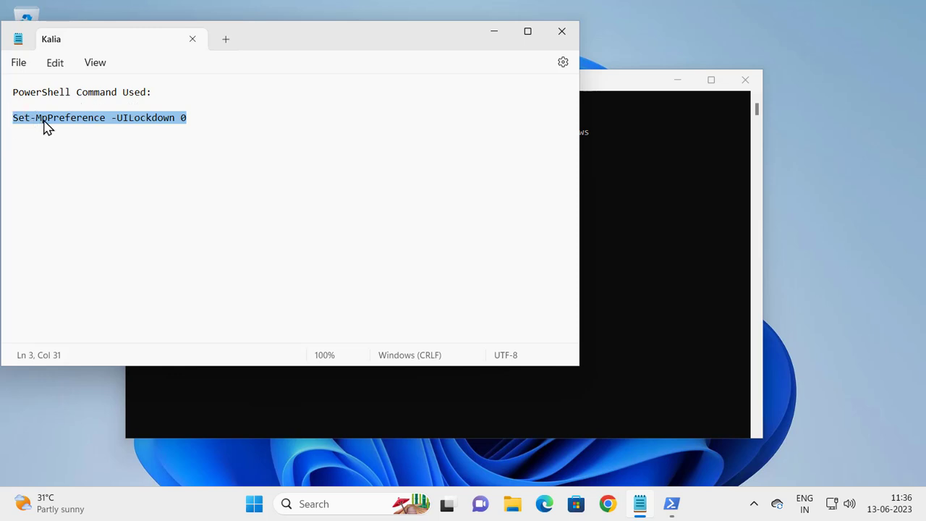
pyautogui.moveTo(87, 204)
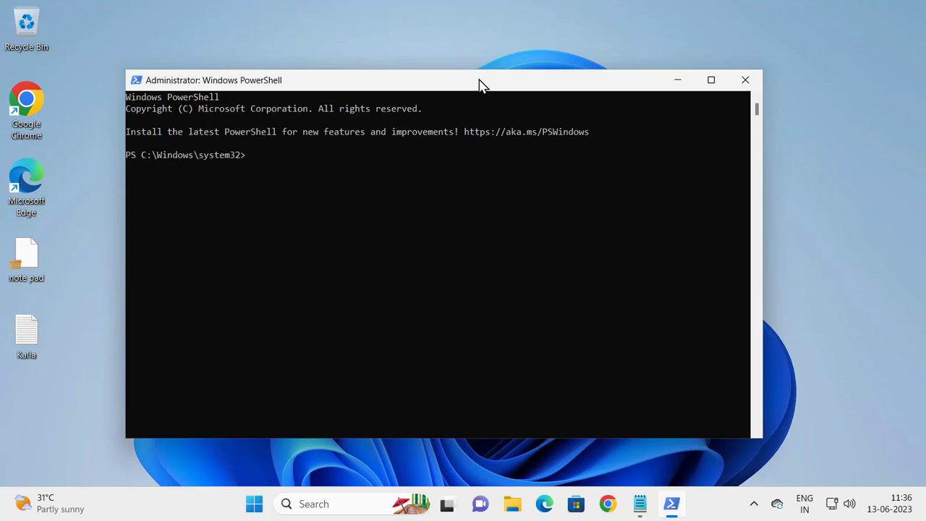
pyautogui.rightClick(484, 85)
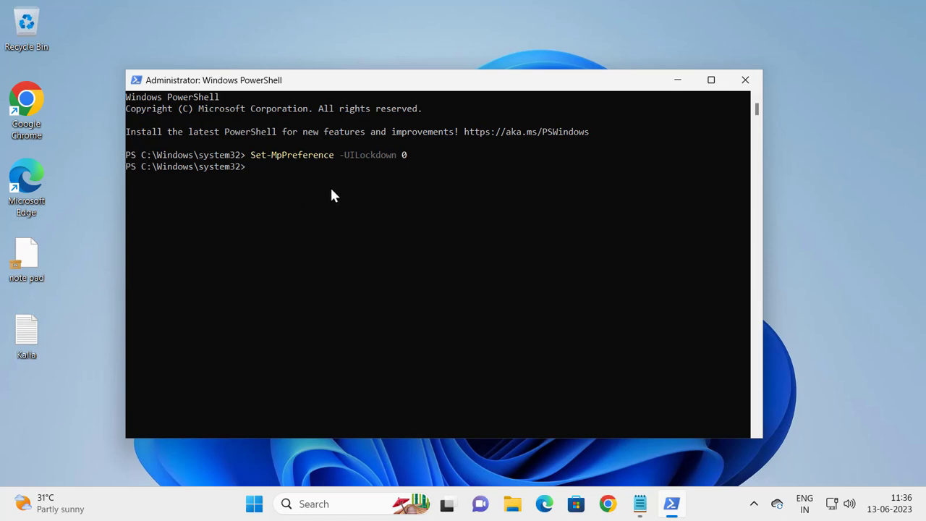
pyautogui.moveTo(745, 80)
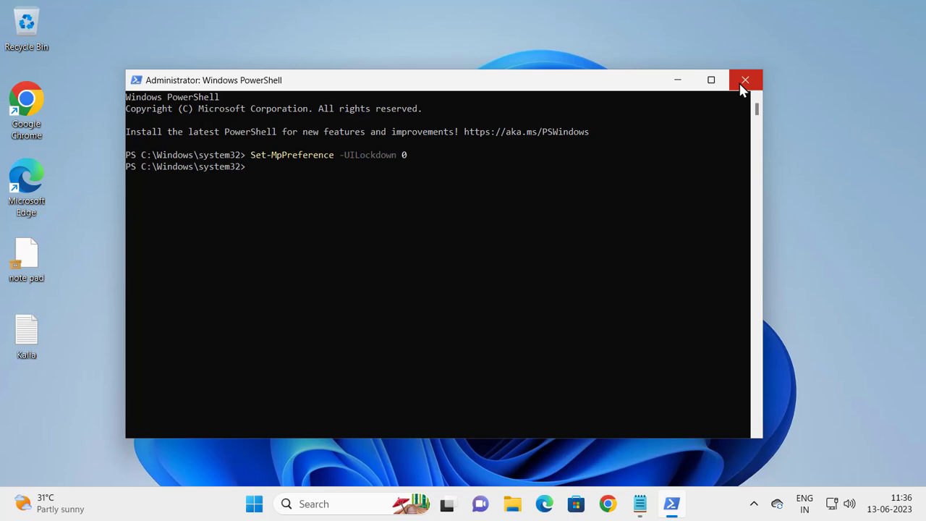
pyautogui.click(746, 80)
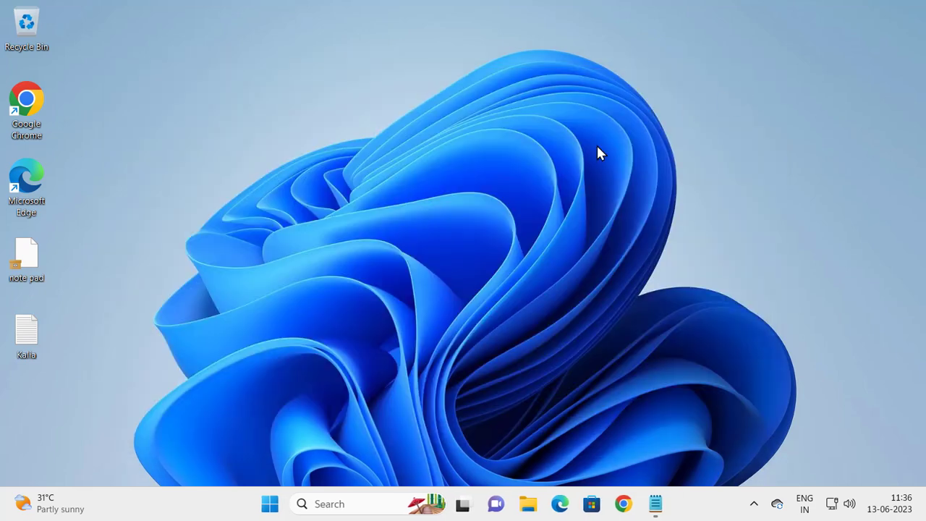
# Step: Bring up the Start menu from the taskbar
pyautogui.click(270, 503)
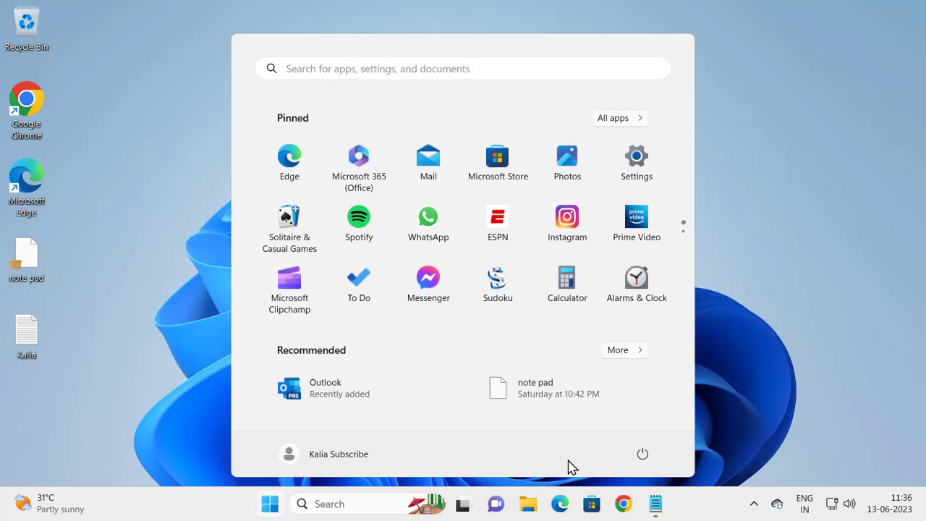
pyautogui.moveTo(430, 342)
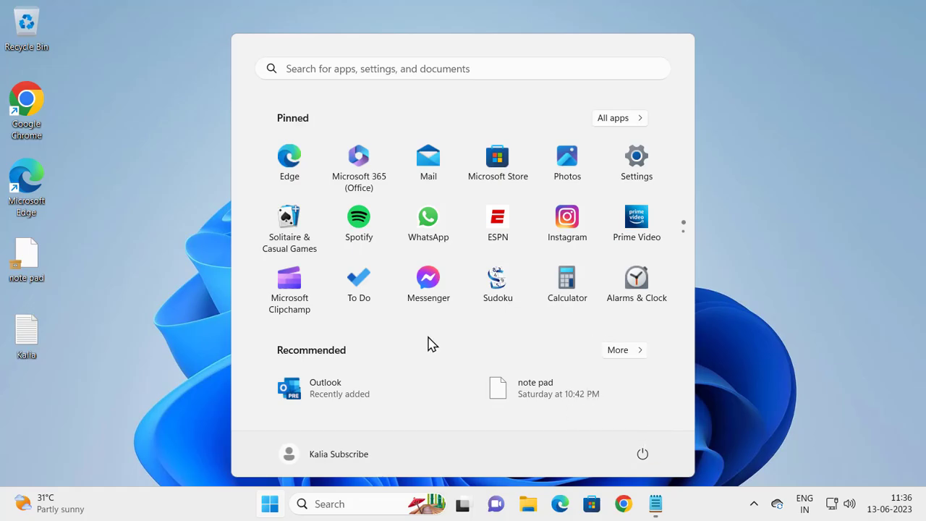